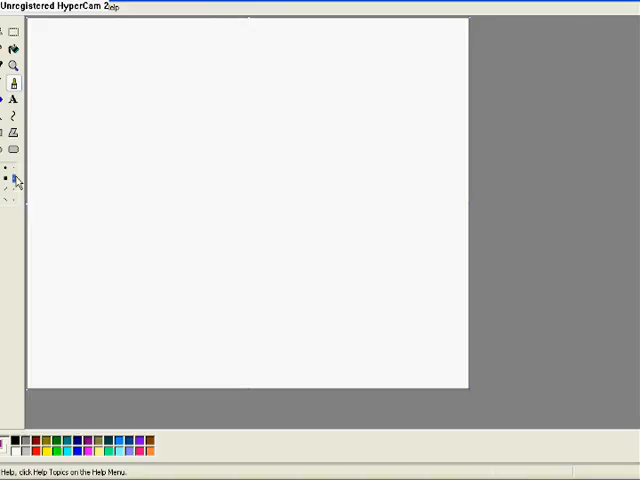
# Step: Draw the eye's thick black outline and a hair strand across the top with the brush
pyautogui.moveTo(200, 130); pyautogui.dragTo(344, 236)
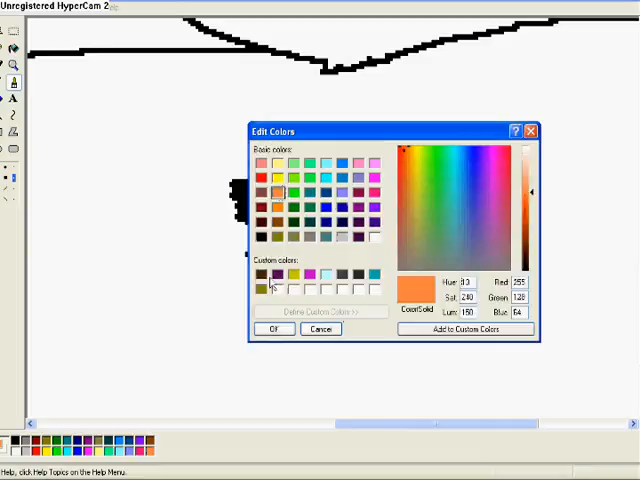
# Step: Fill the iris with the custom brown colour inside the black outline
pyautogui.click(274, 328)
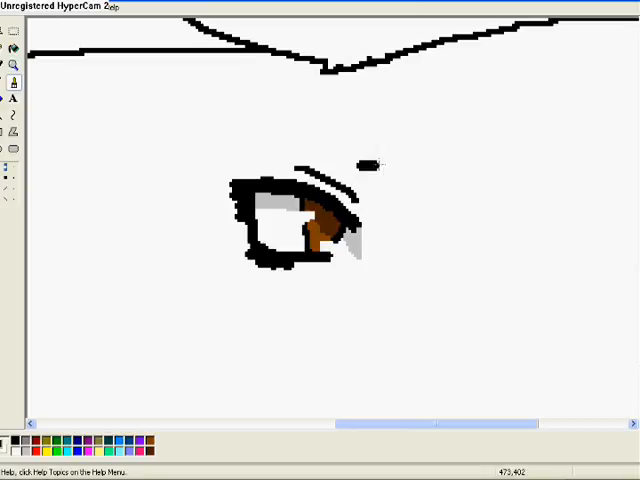